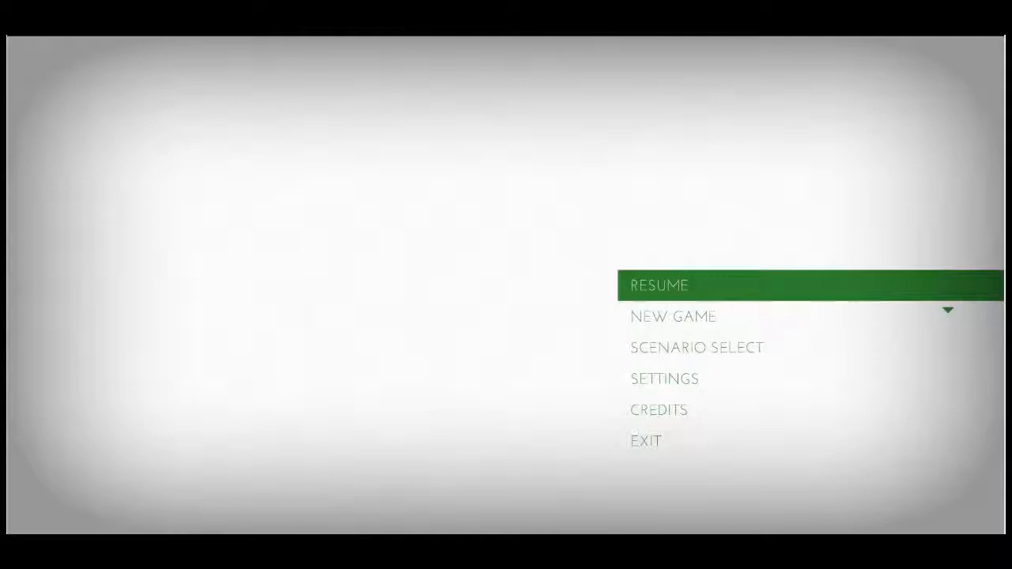
key("Down")
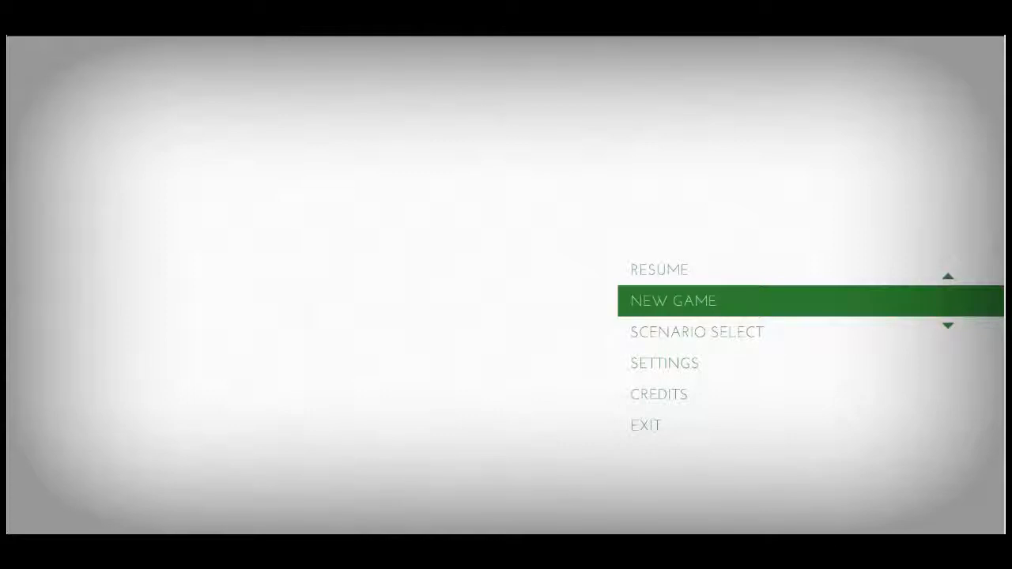
left_click(674, 301)
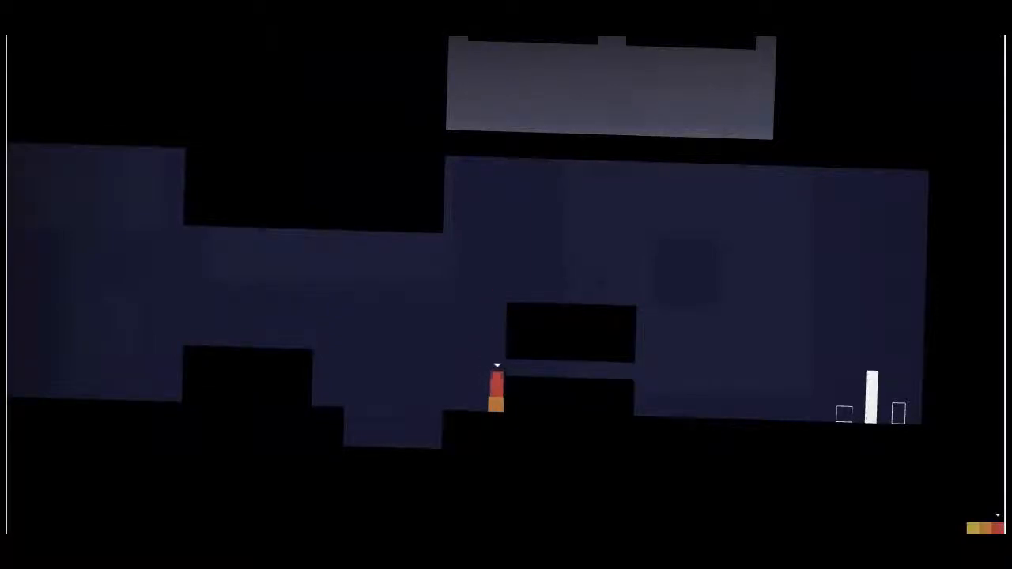
key("Right")
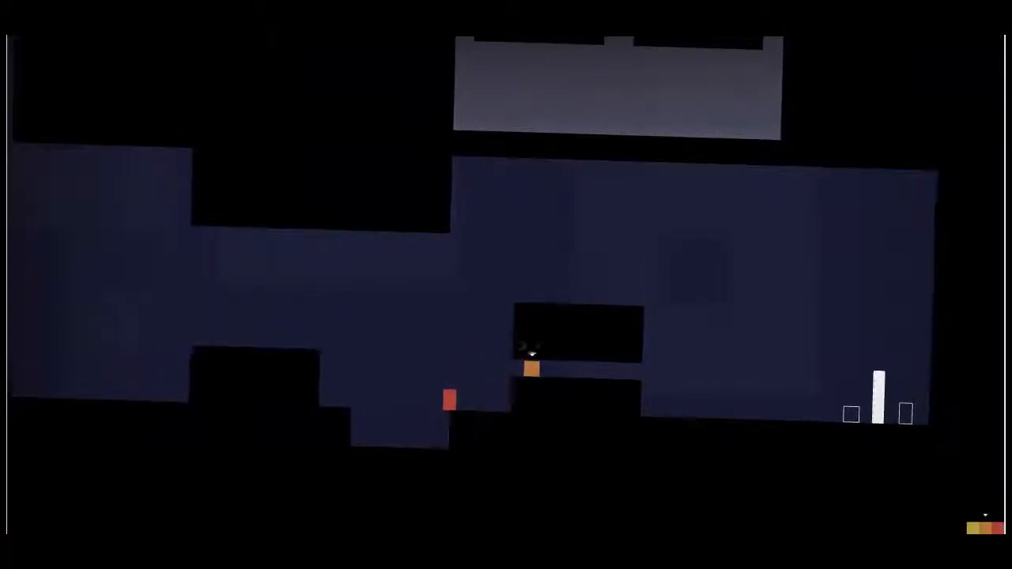